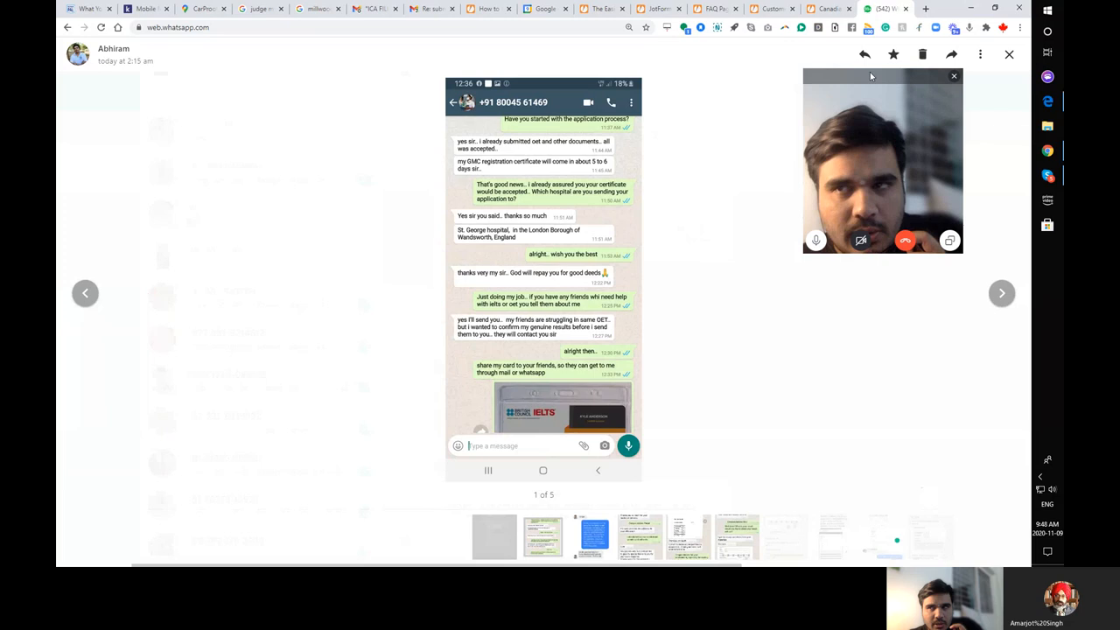
View the first of five scam chat screenshots, a conversation about application documents.
left_click(954, 77)
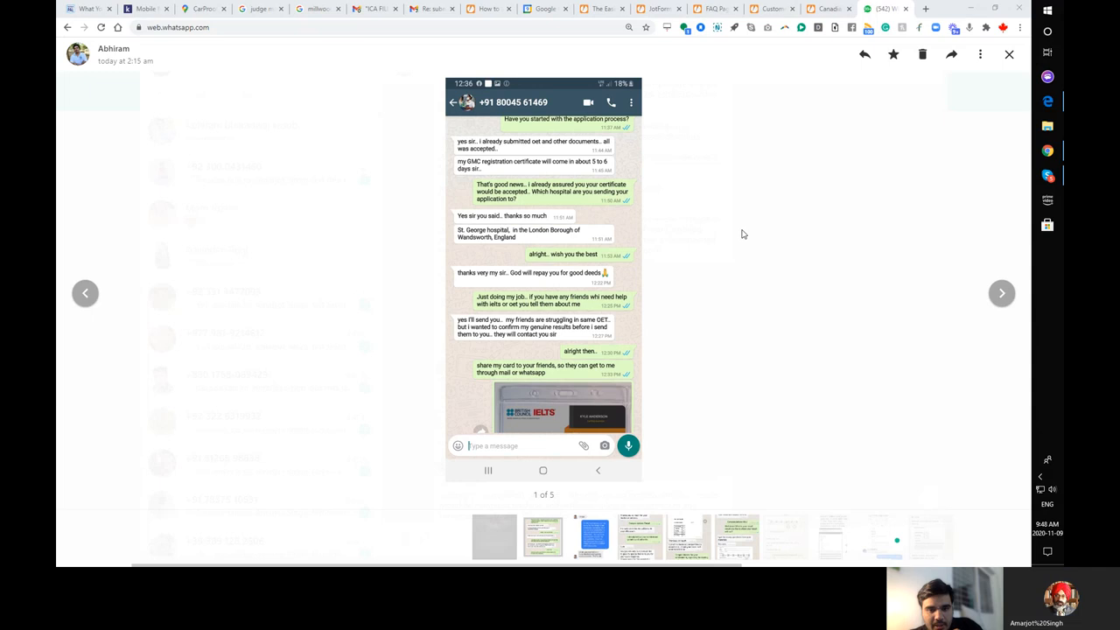
mouse_move(926, 245)
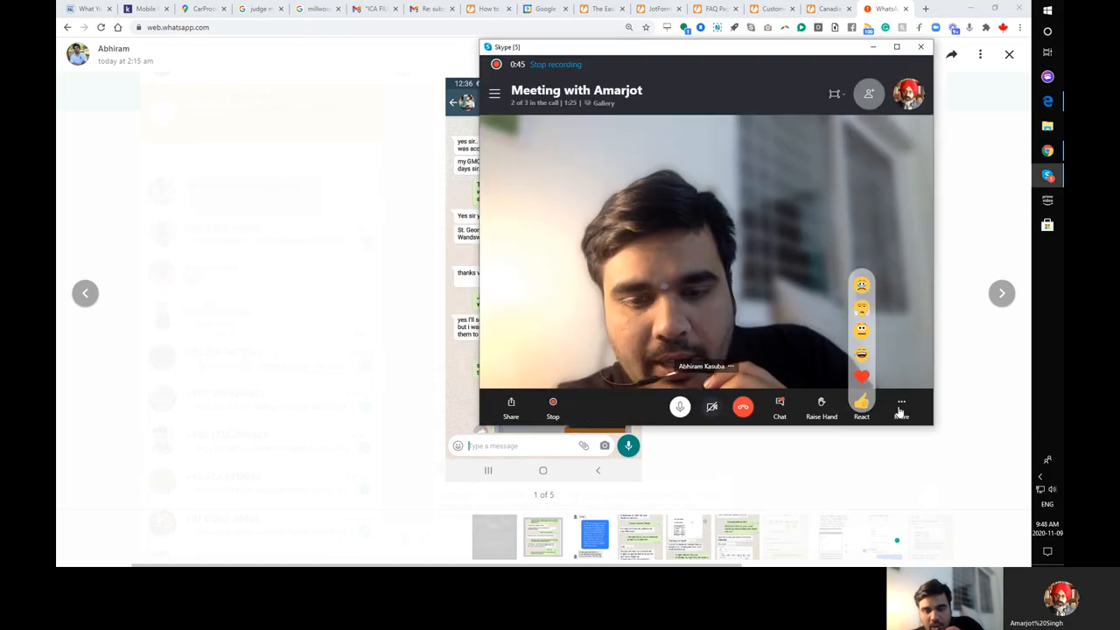
Keep the Skype meeting with Amarjot in front while the viewer shows the 'Congratulations! Good job!' chat.
left_click(901, 405)
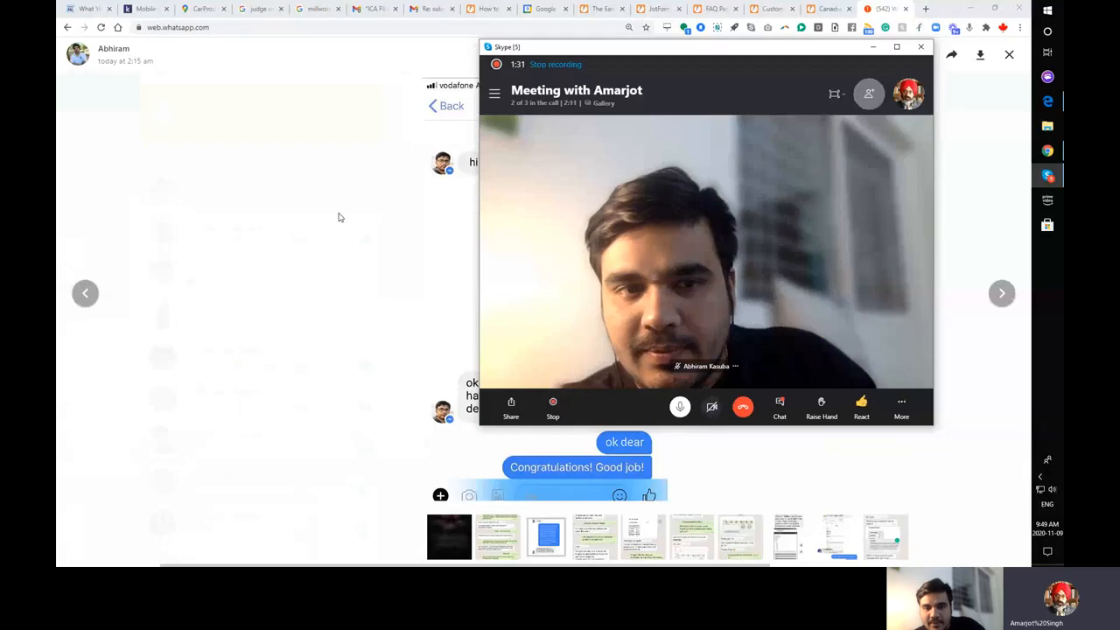
Bring WhatsApp Web forward and show testimonial 1 of 4, the 'Finally got 7.5' score-report chat.
left_click(921, 45)
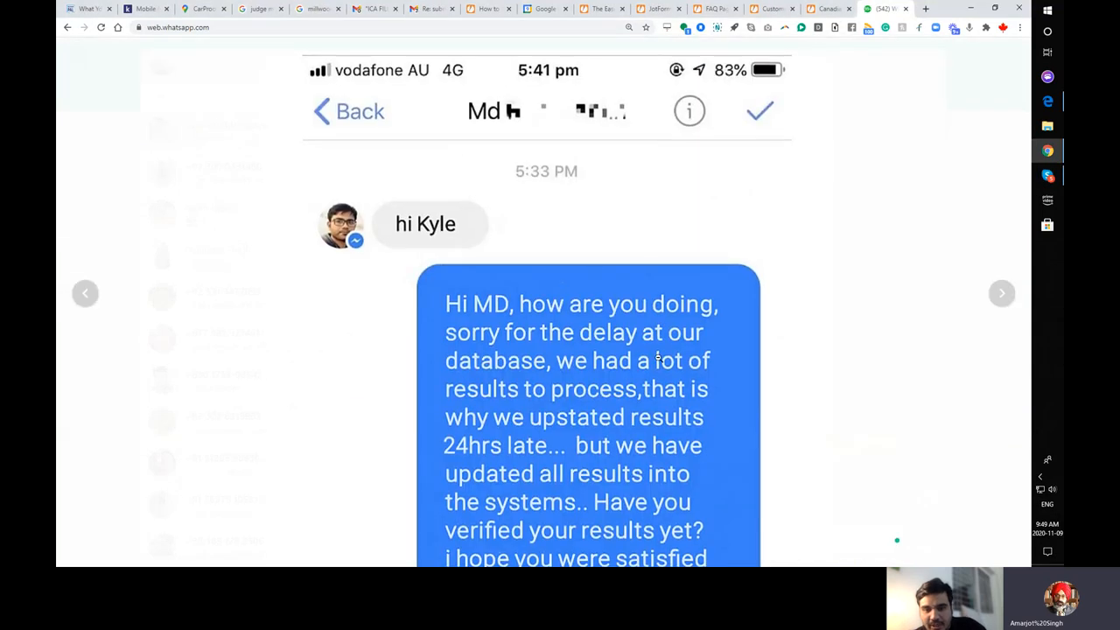
scroll("down", 3)
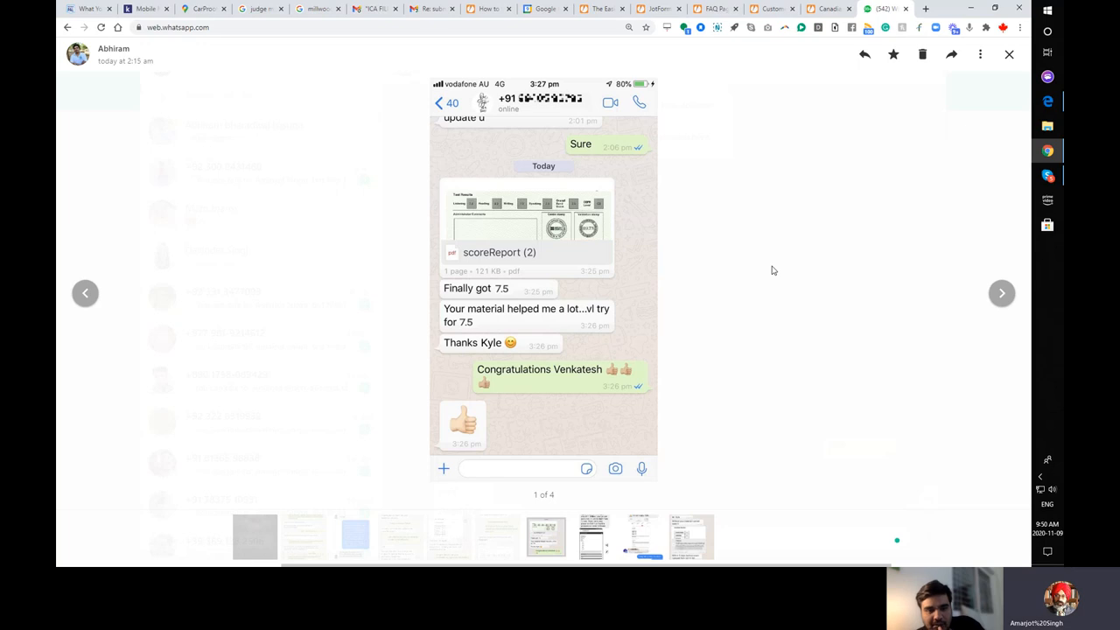
Advance through testimonials 2, 3 and 4 of 4, ending on the 6.0-to-8.0 score chat.
left_click(1001, 294)
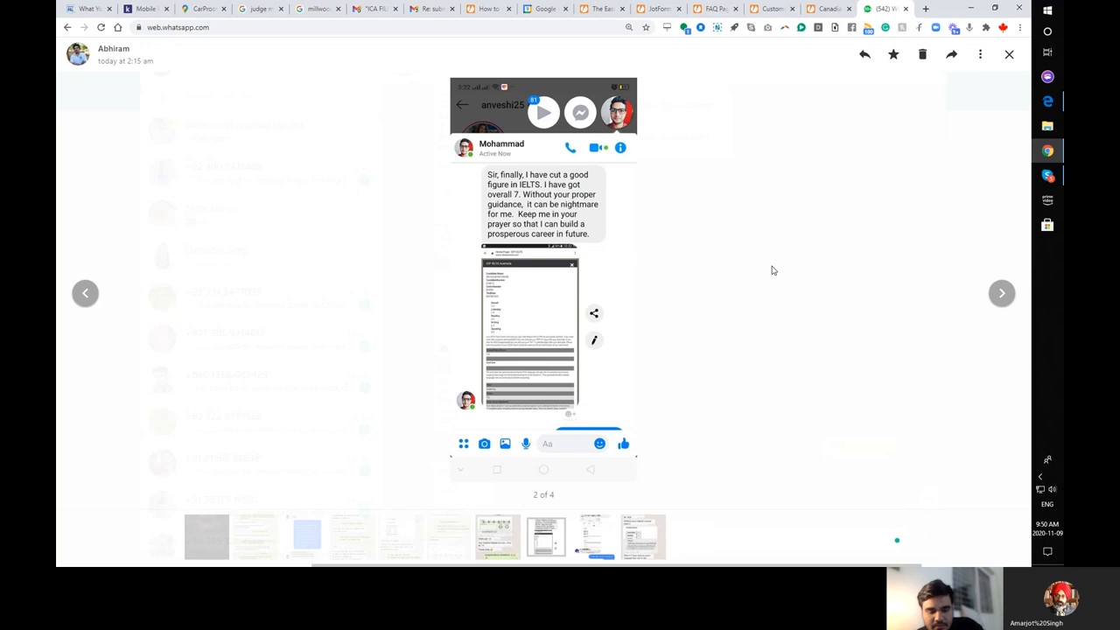
left_click(1001, 294)
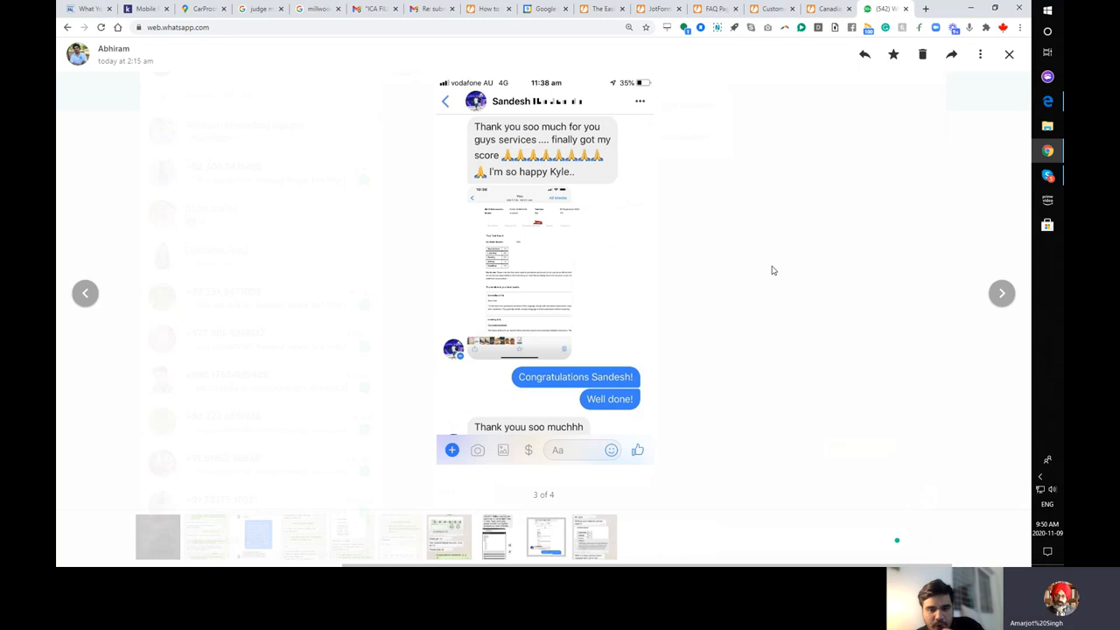
left_click(1001, 294)
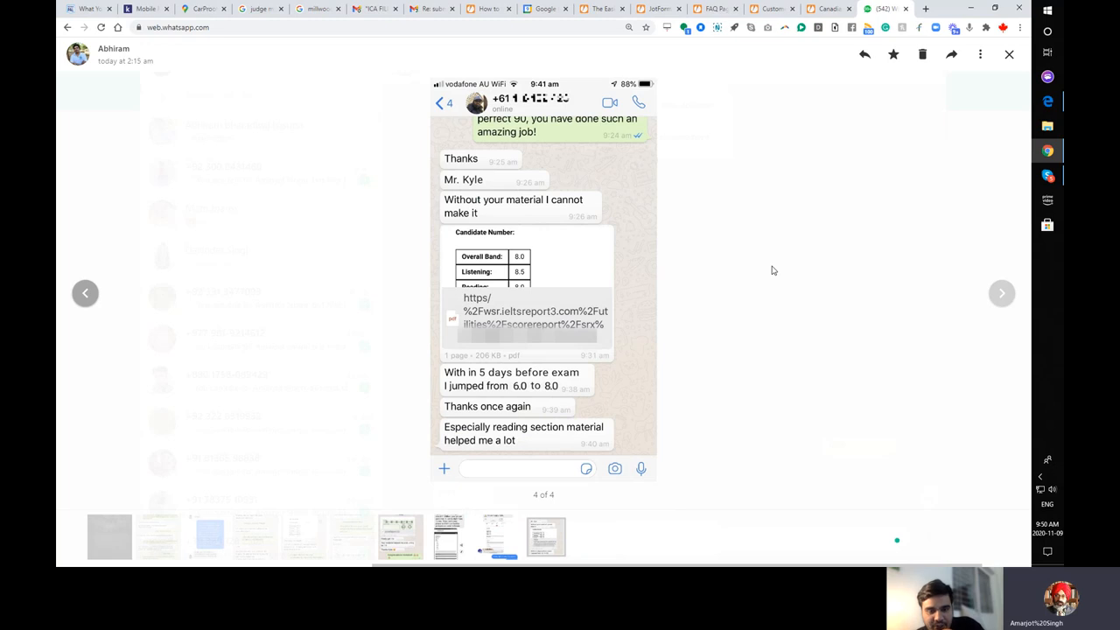
Bring the Skype meeting window to the front and show the call's extra options.
left_click(1046, 175)
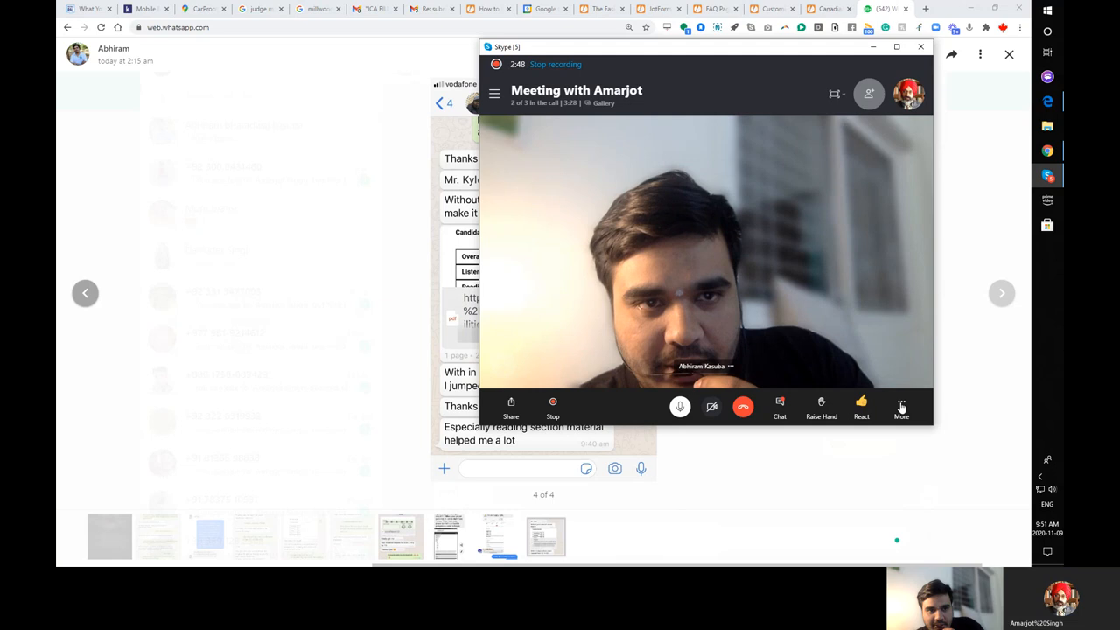
left_click(901, 406)
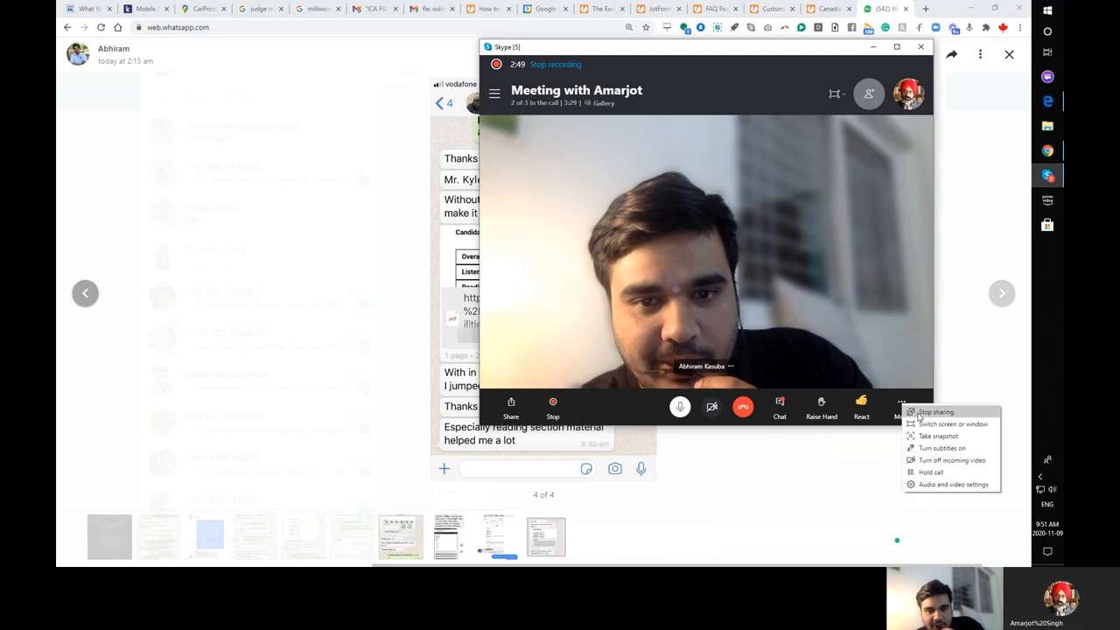